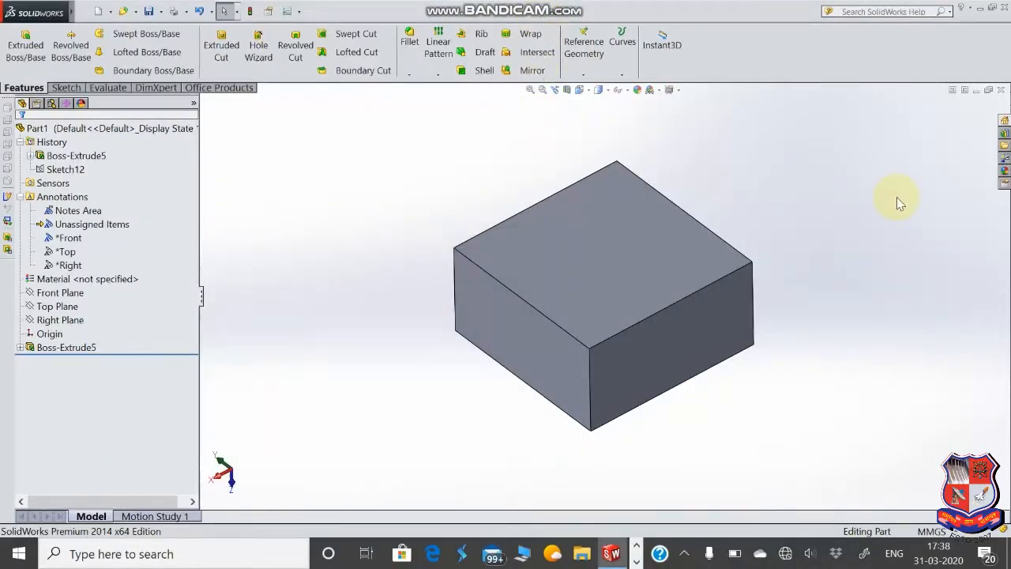
mouse_move(411, 85)
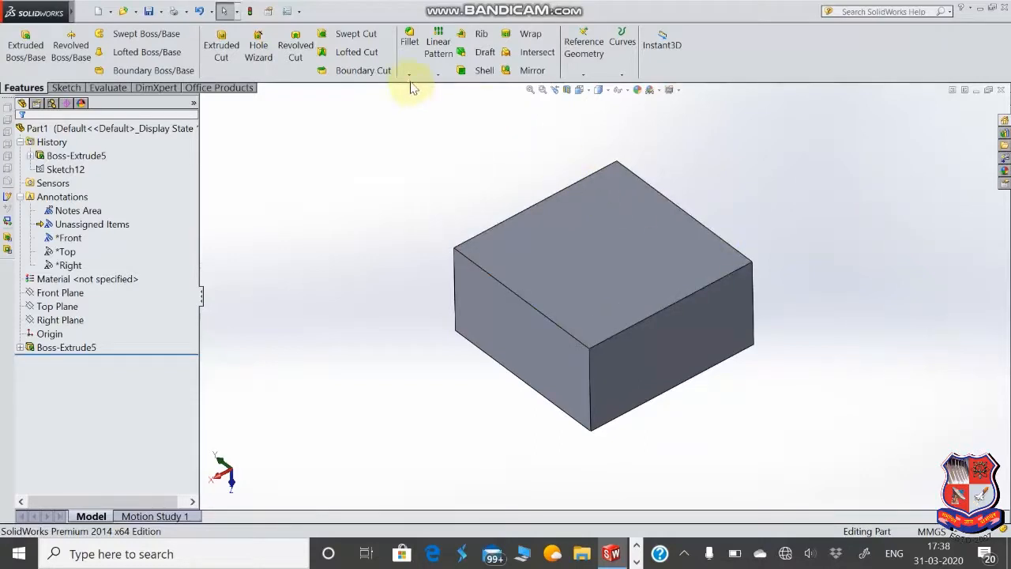
Start a Chamfer feature from the Fillet dropdown, keeping 10.00 mm at 45.00°.
left_click(419, 71)
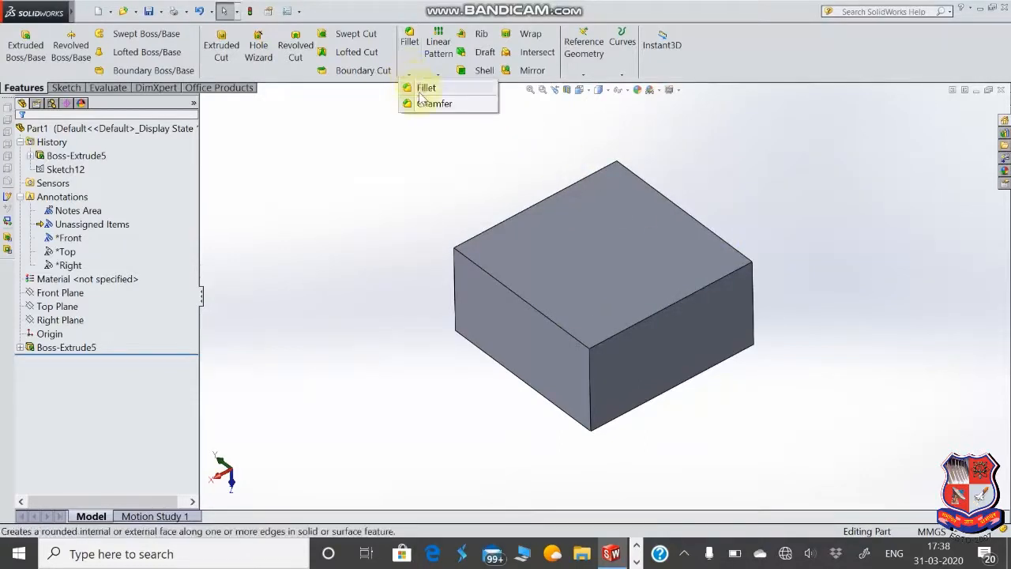
left_click(435, 103)
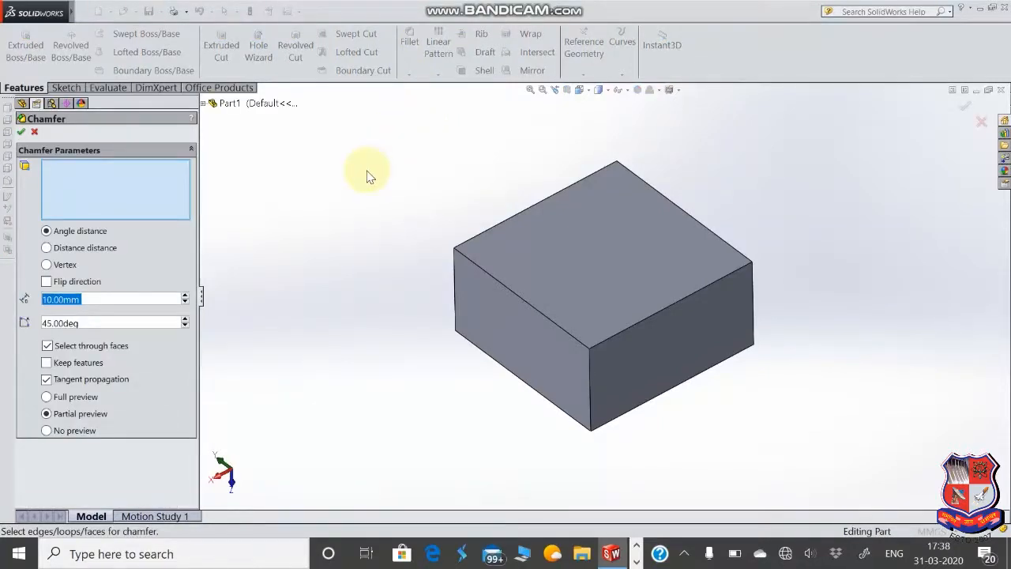
mouse_move(435, 277)
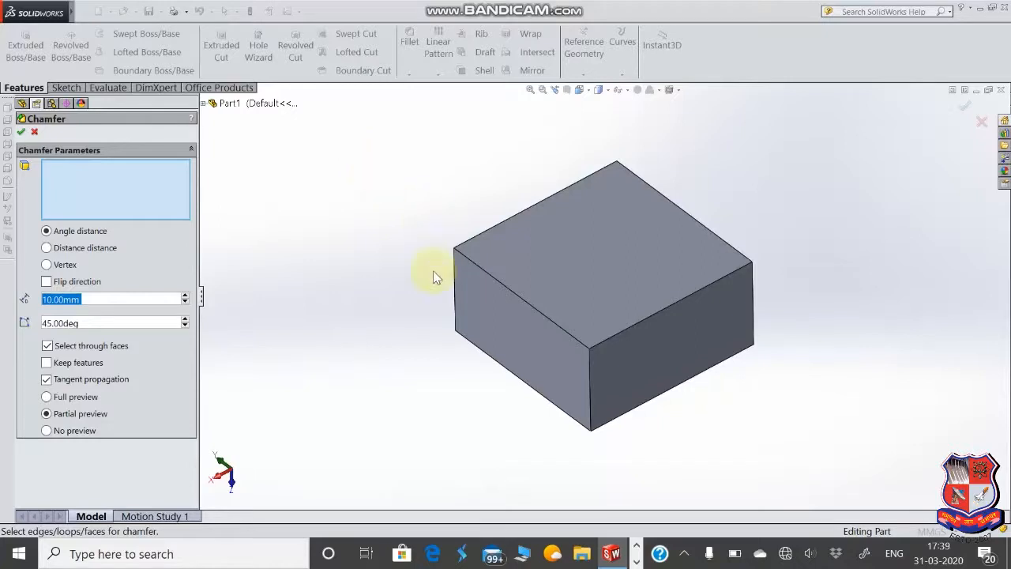
mouse_move(417, 297)
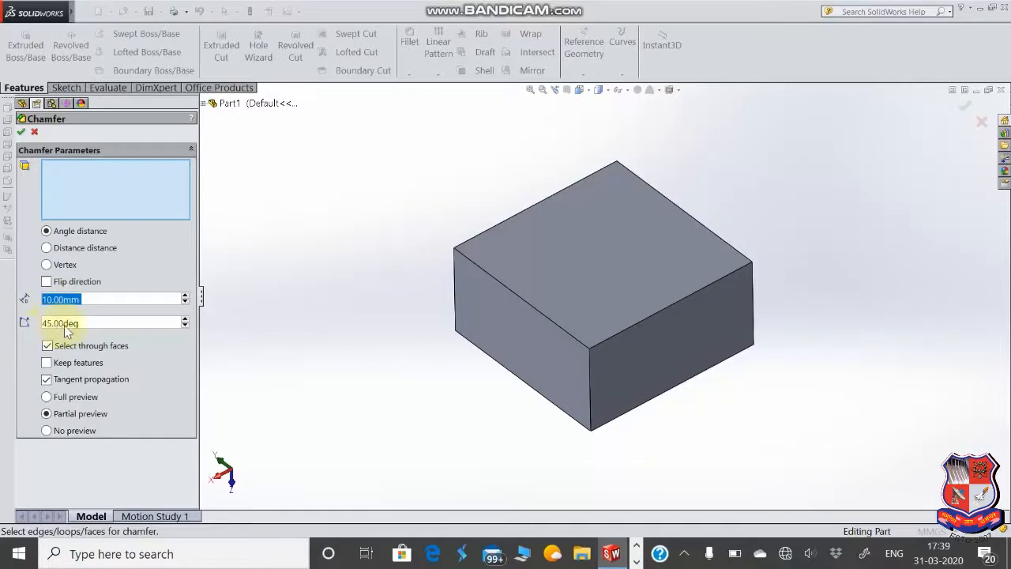
mouse_move(504, 290)
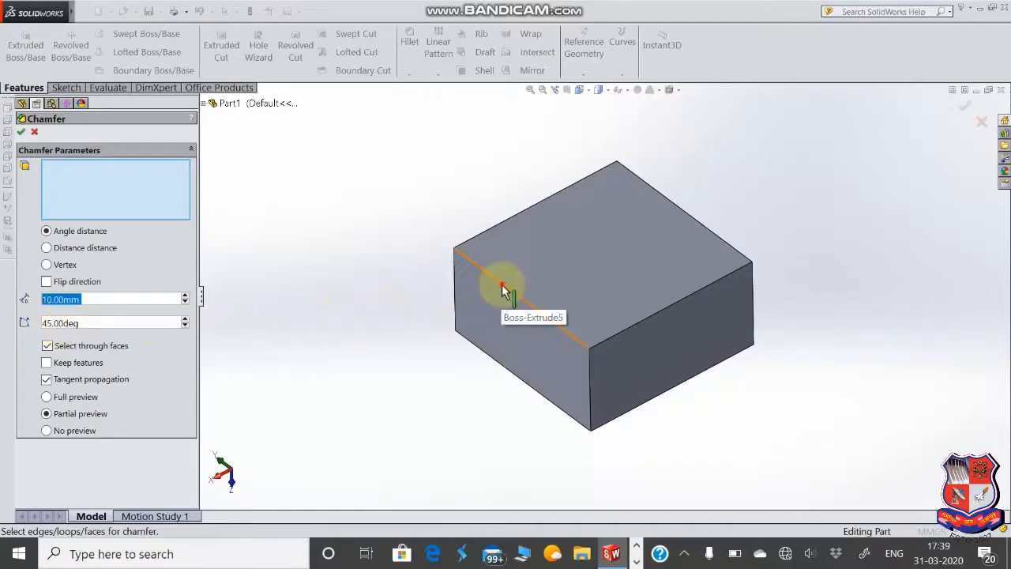
Apply the 10 mm × 45° chamfer to the block's top-left front edge as Chamfer1.
left_click(522, 288)
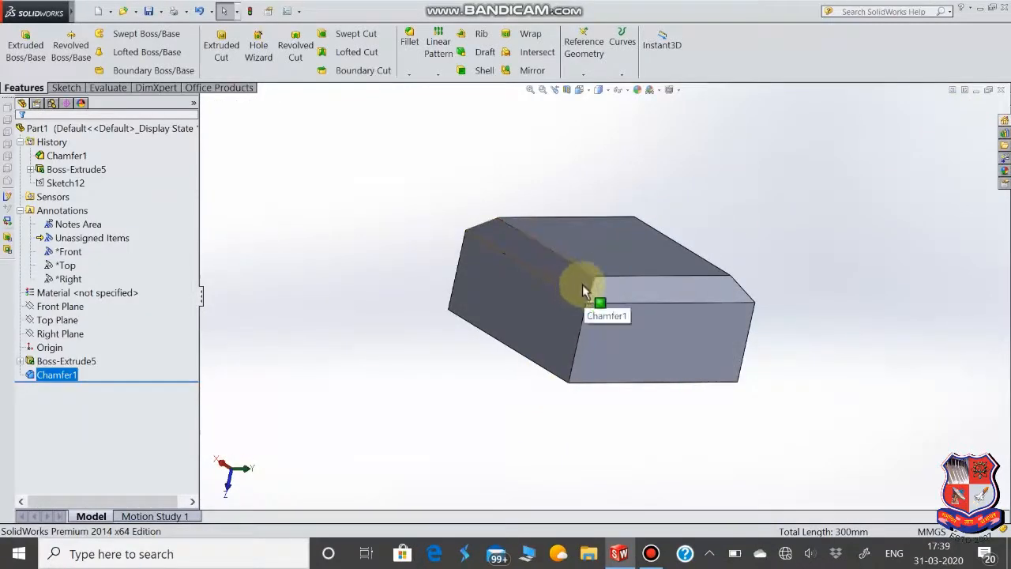
mouse_move(441, 355)
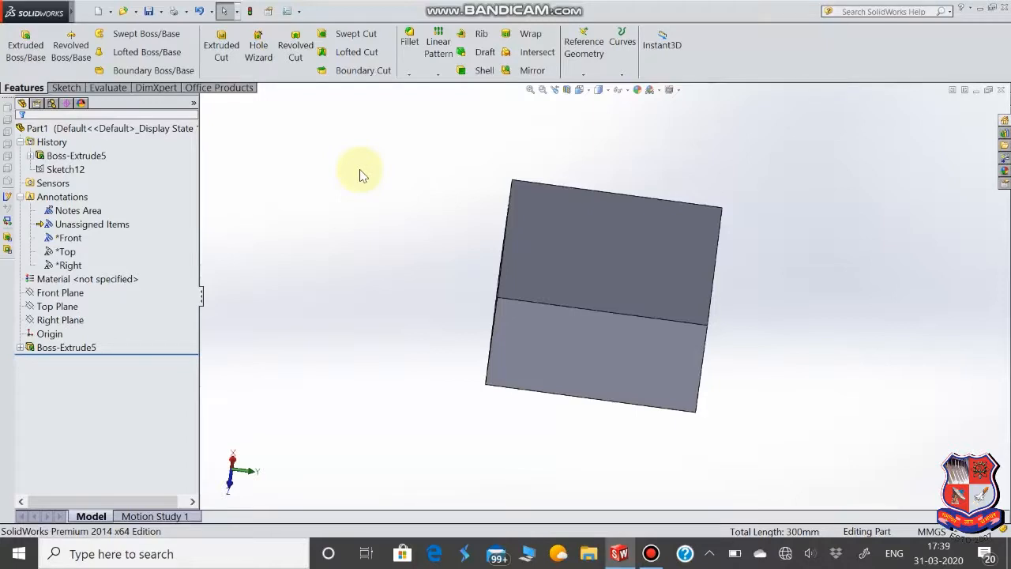
mouse_move(446, 177)
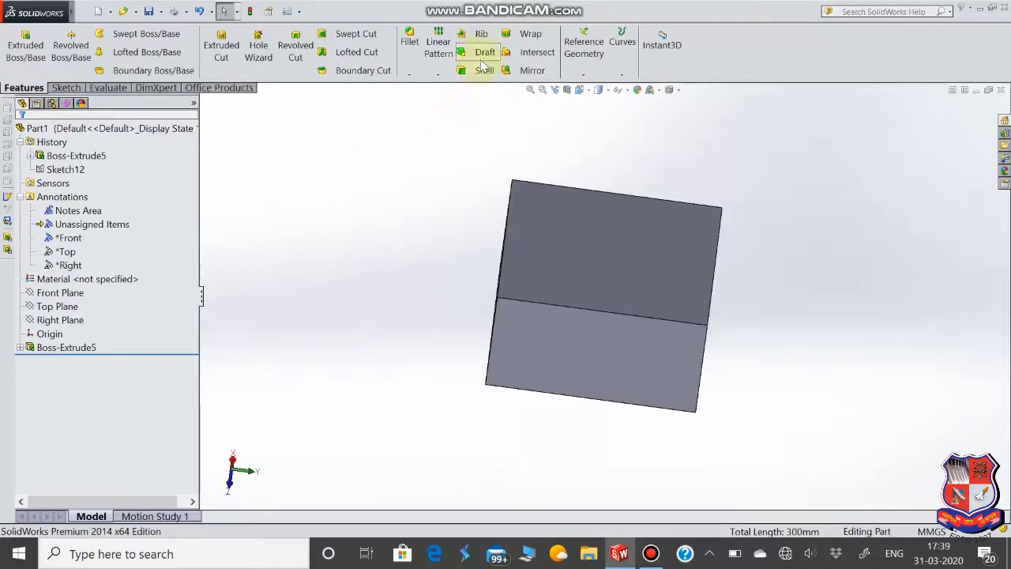
mouse_move(485, 52)
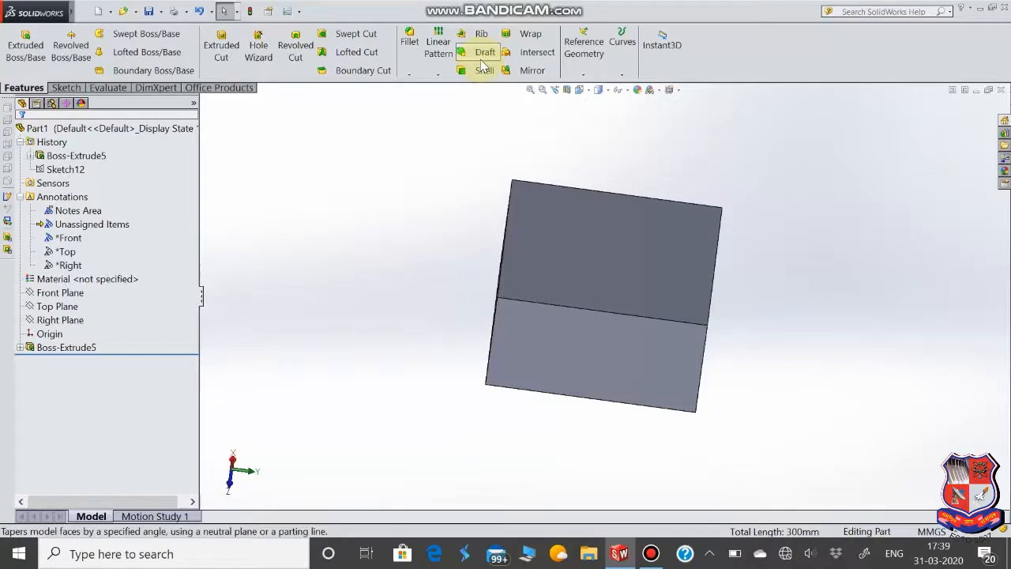
mouse_move(474, 286)
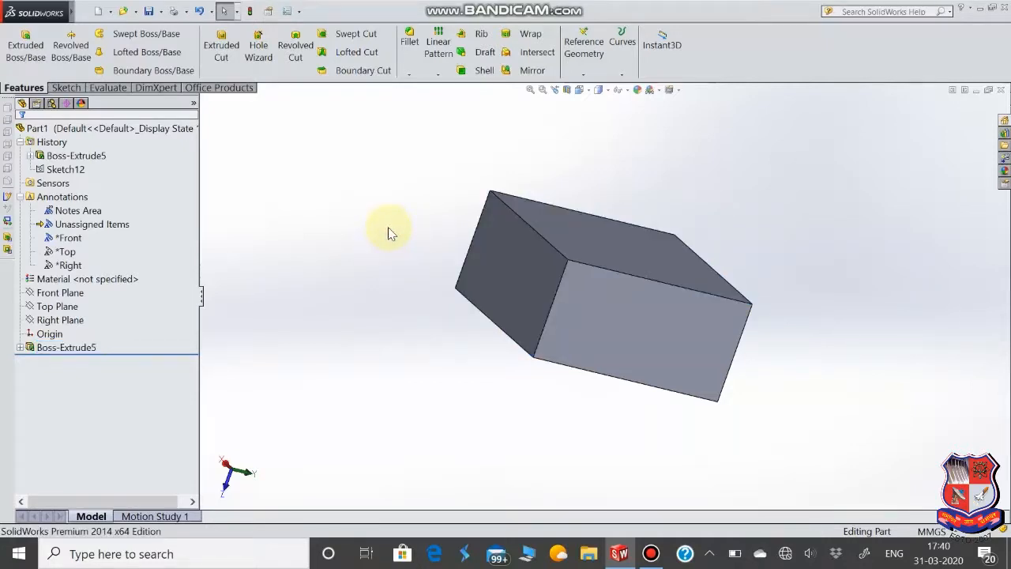
mouse_move(783, 281)
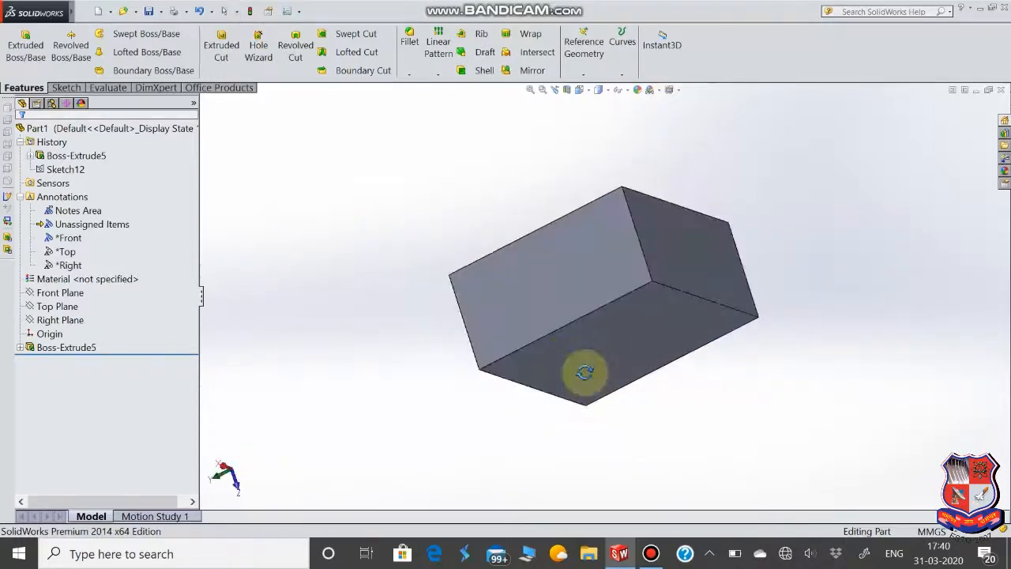
Orbit the block and start a DraftXpert draft at 5°.
left_click_drag(585, 373, 774, 395)
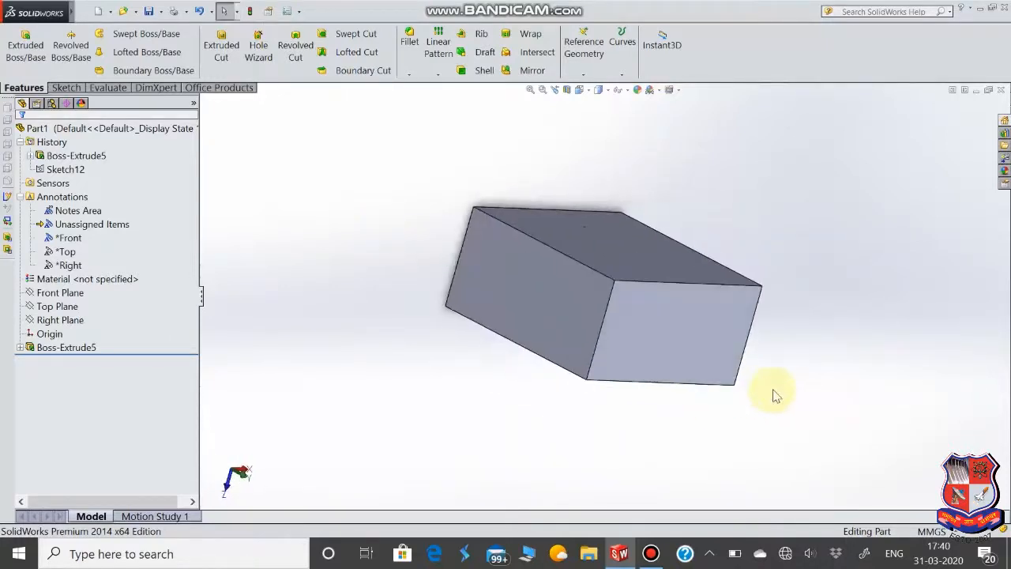
mouse_move(573, 339)
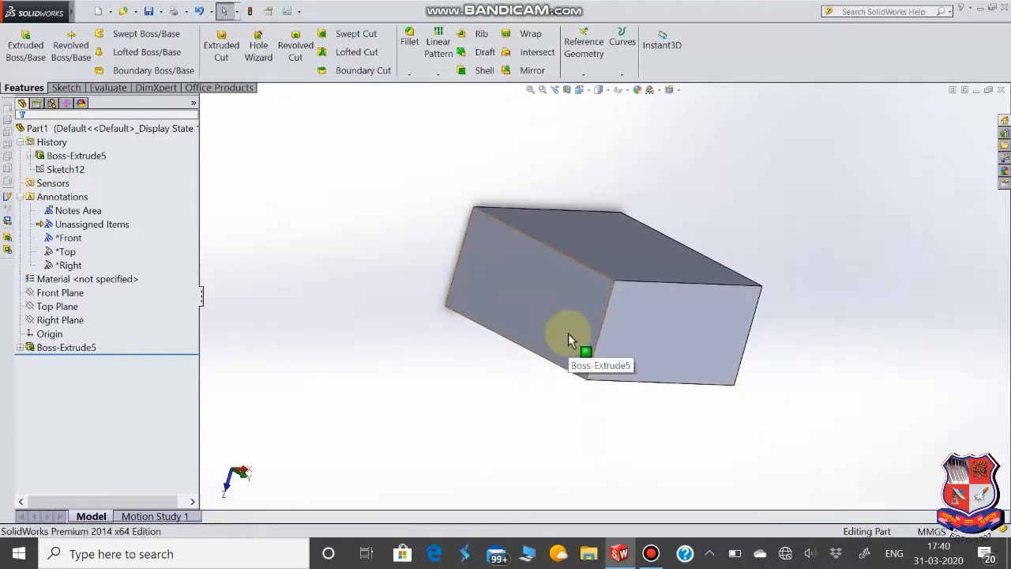
mouse_move(529, 387)
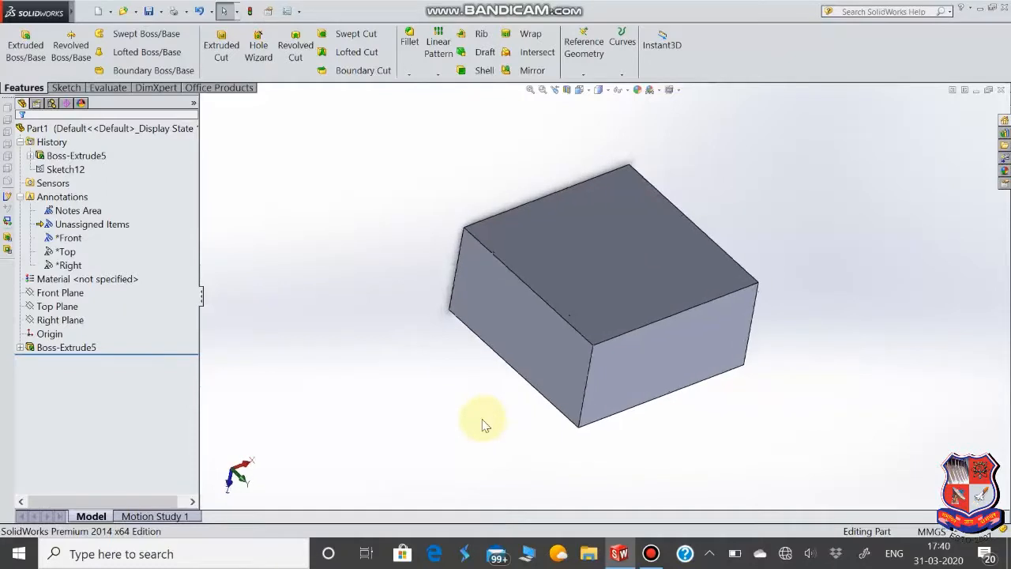
left_click(485, 52)
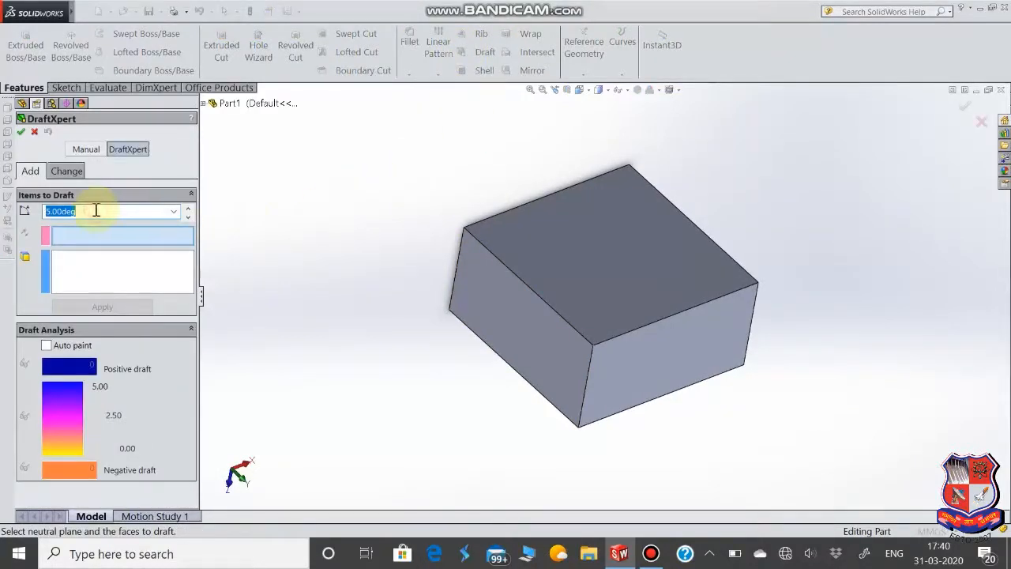
Create a 15° draft with the top face as neutral plane and the side faces drafted, then inspect it.
type("1")
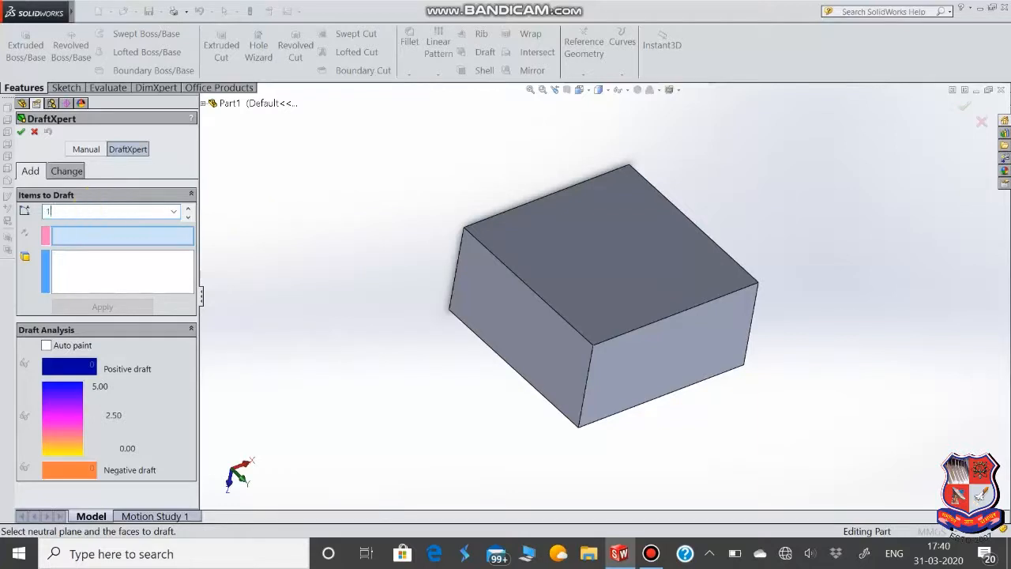
type("15.00deg")
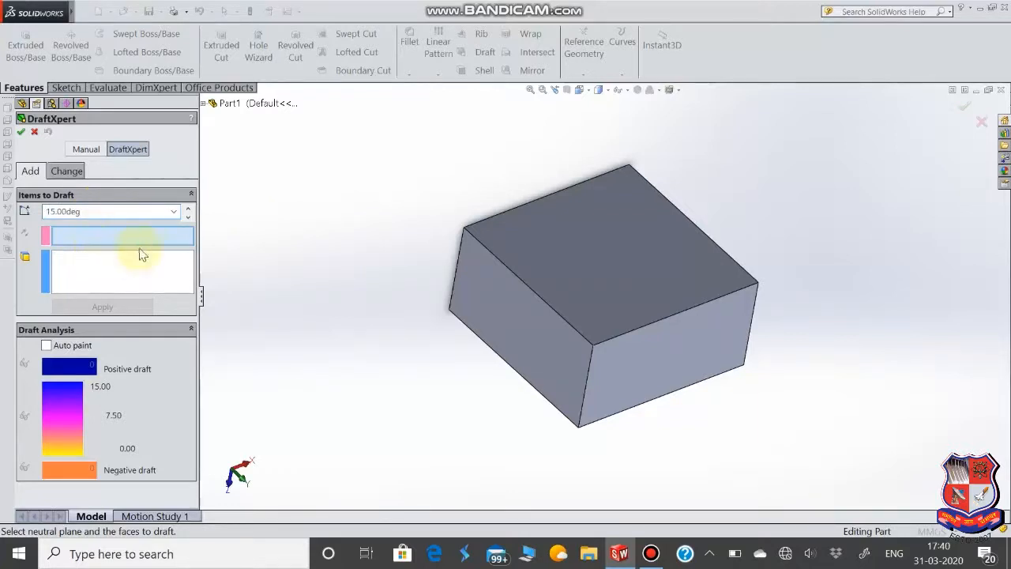
left_click(545, 237)
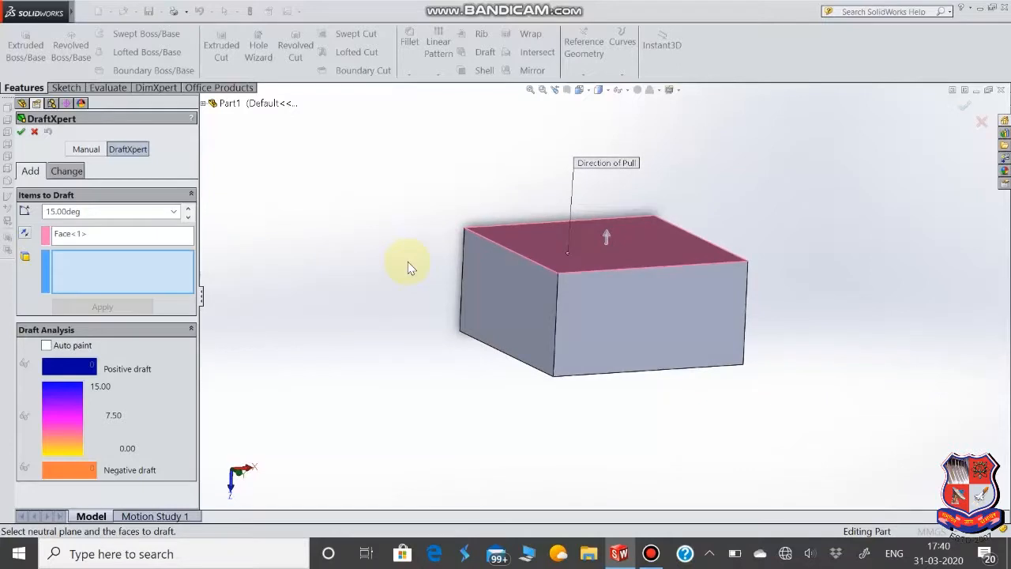
left_click(514, 316)
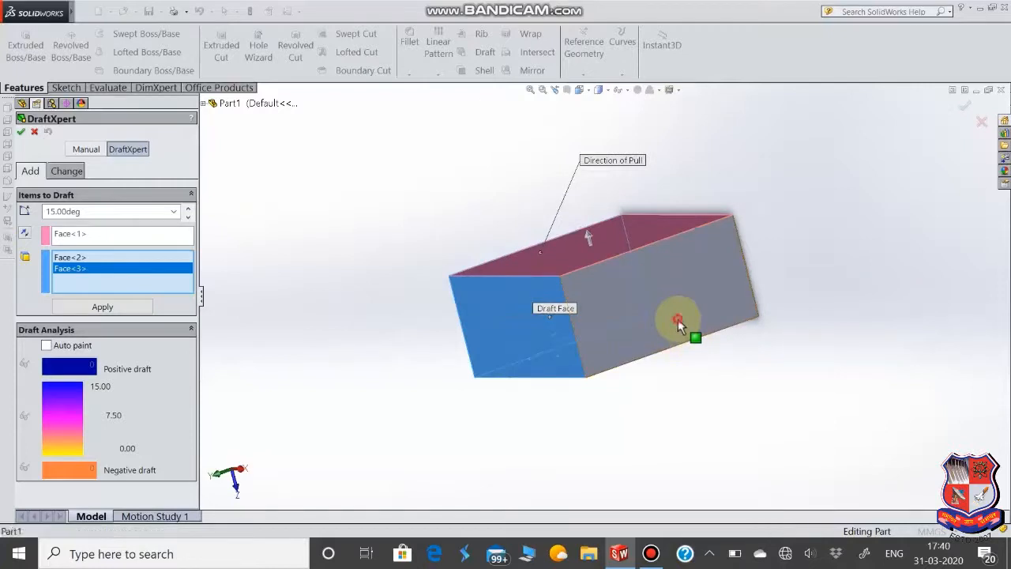
left_click(605, 299)
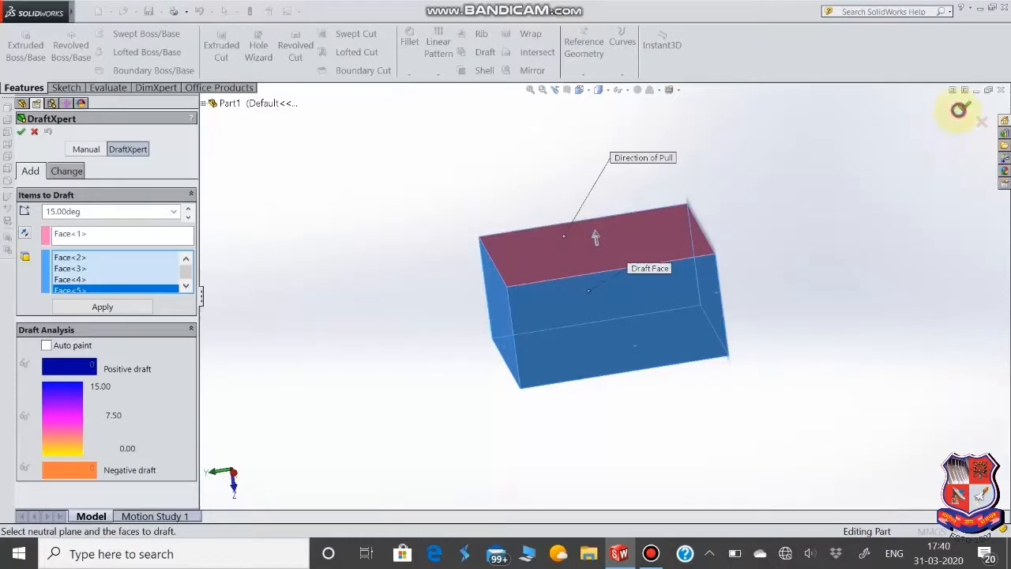
left_click(21, 131)
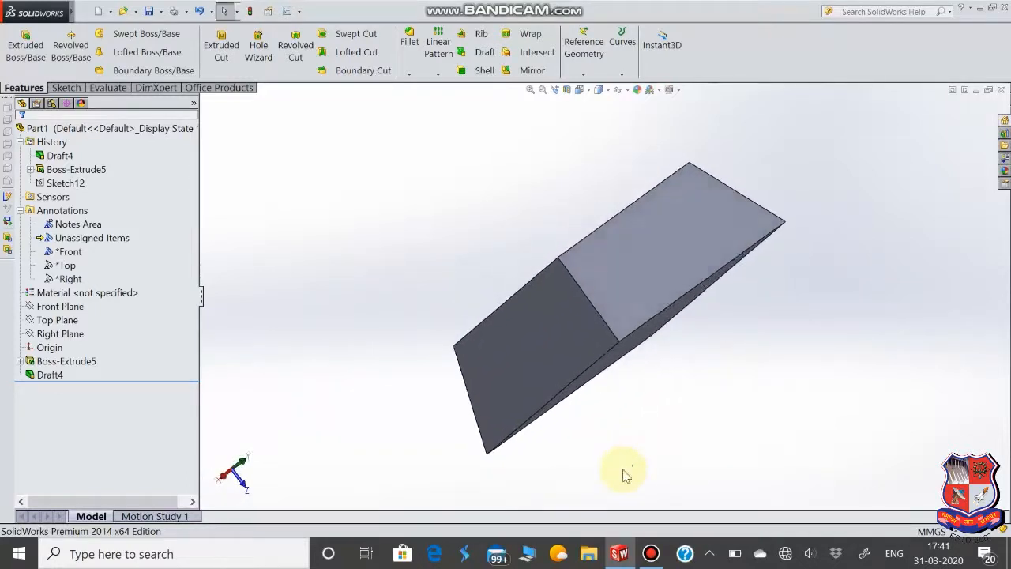
left_click_drag(624, 474, 850, 301)
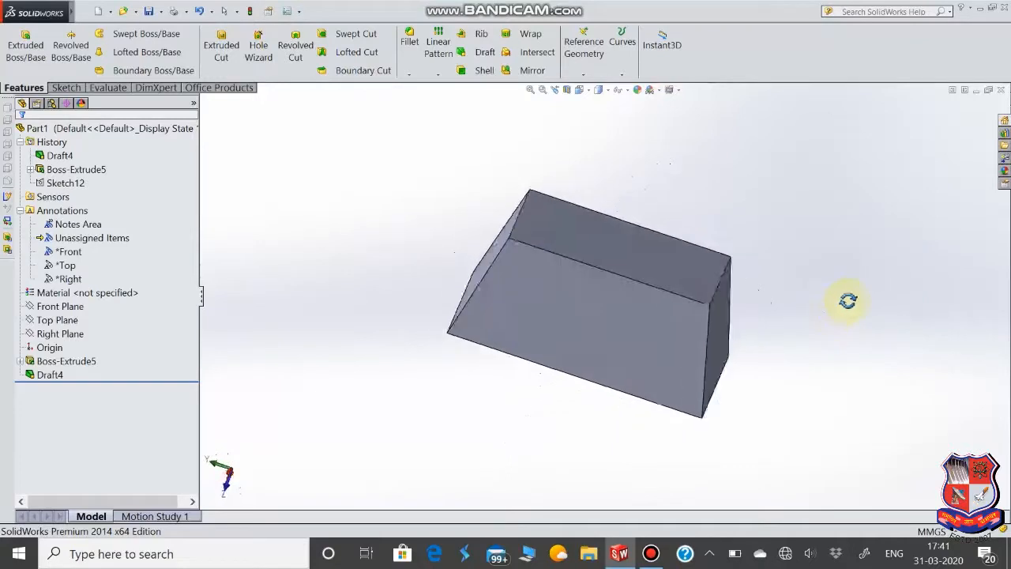
left_click_drag(848, 300, 345, 350)
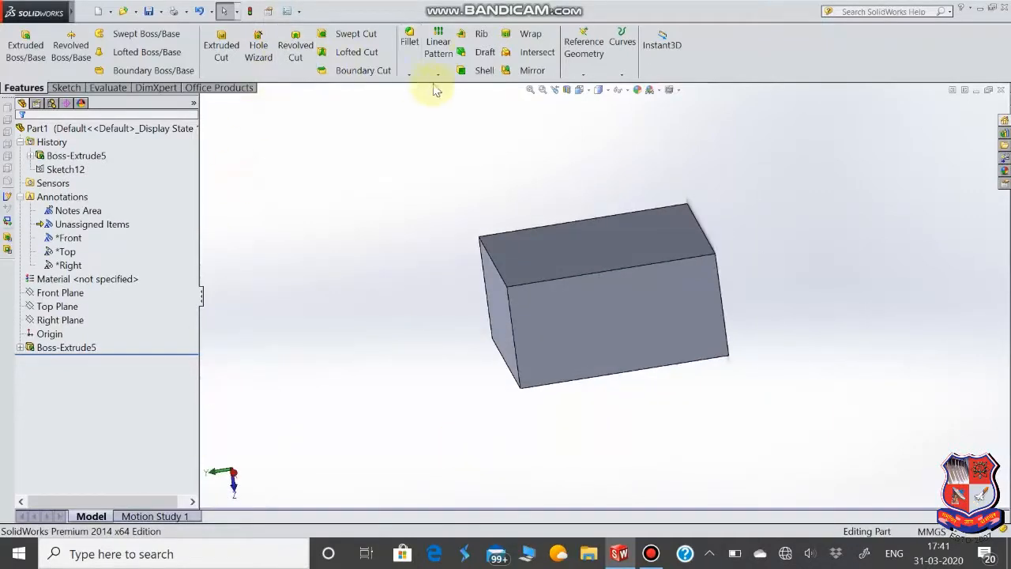
left_click(485, 53)
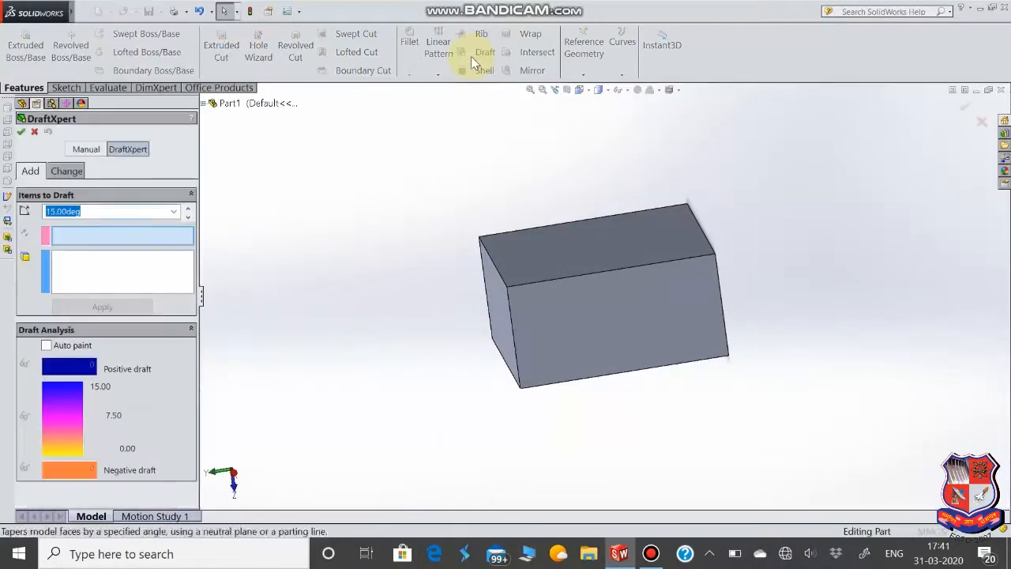
type("5")
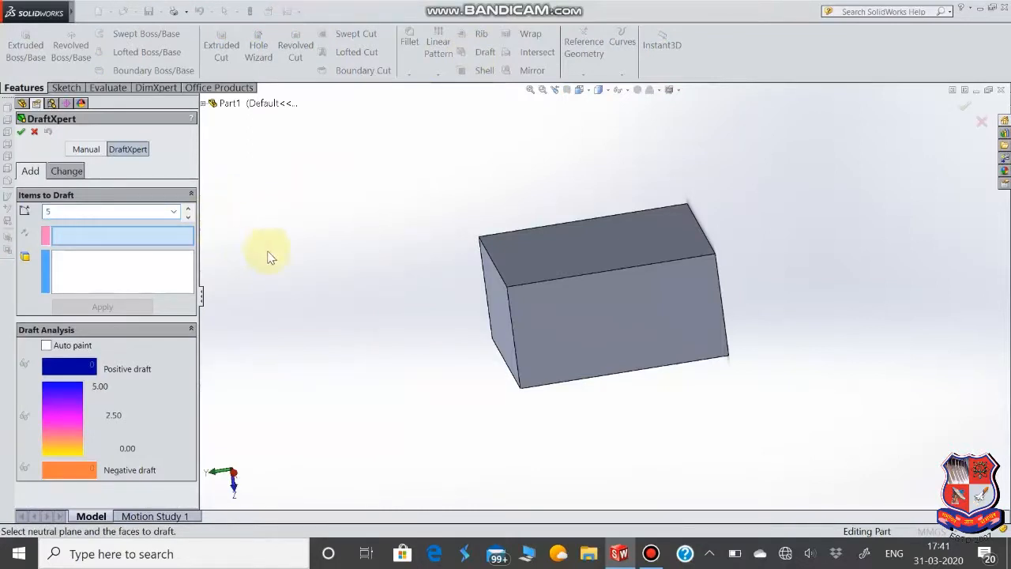
left_click(567, 249)
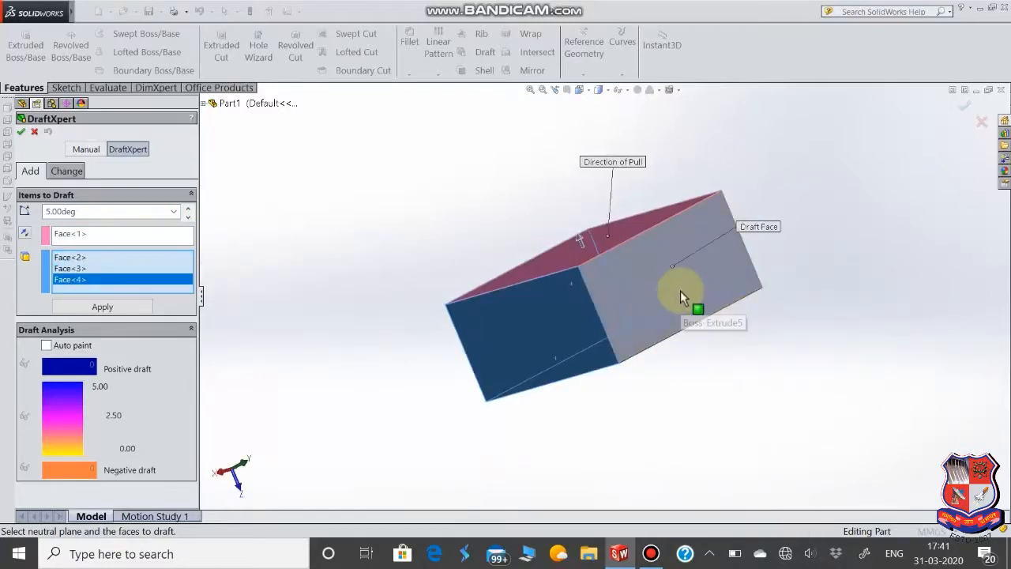
left_click(682, 296)
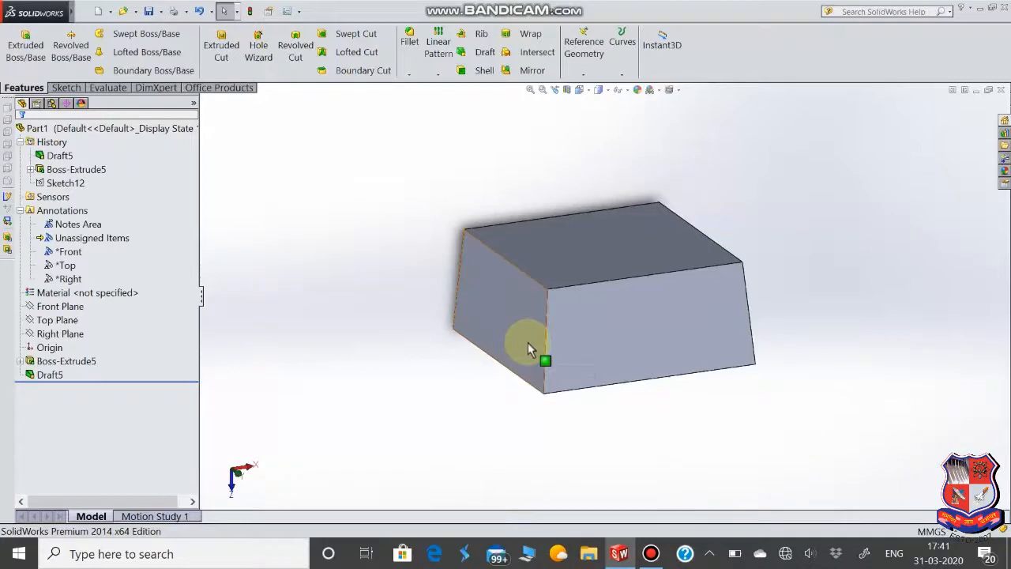
mouse_move(525, 330)
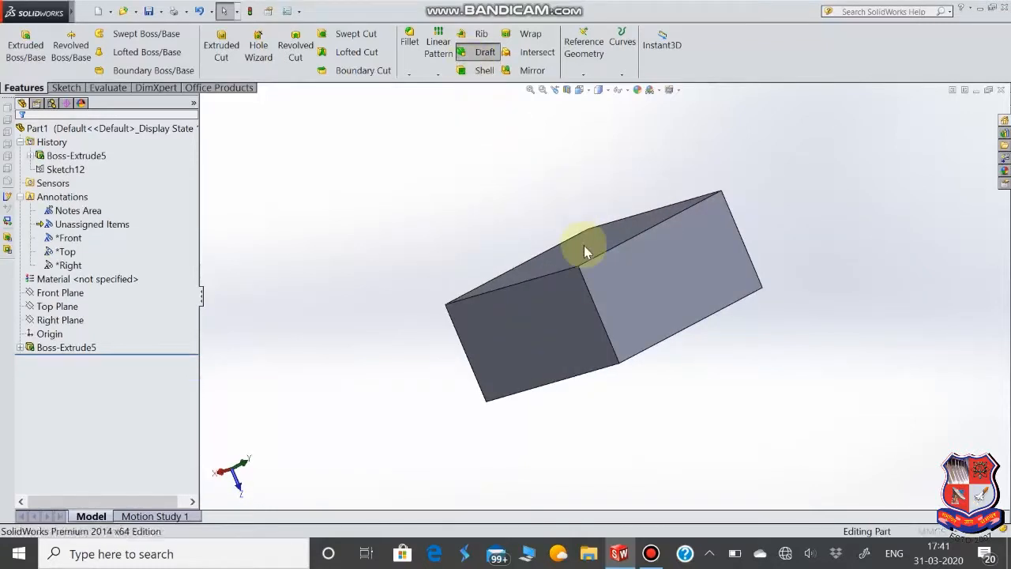
Create a 45° DraftXpert draft tapering one side face relative to the top face.
left_click(485, 51)
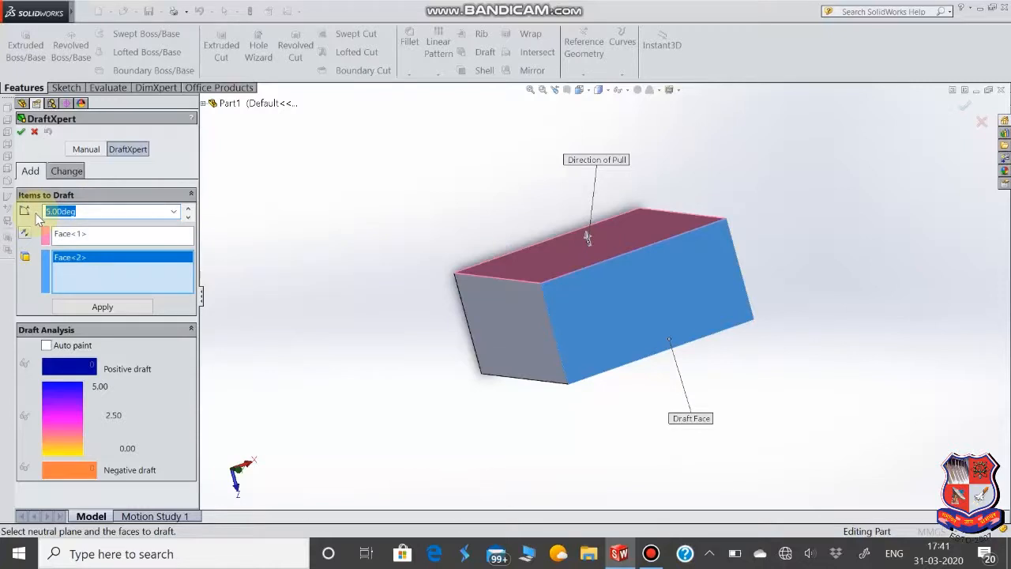
type("45.00deg")
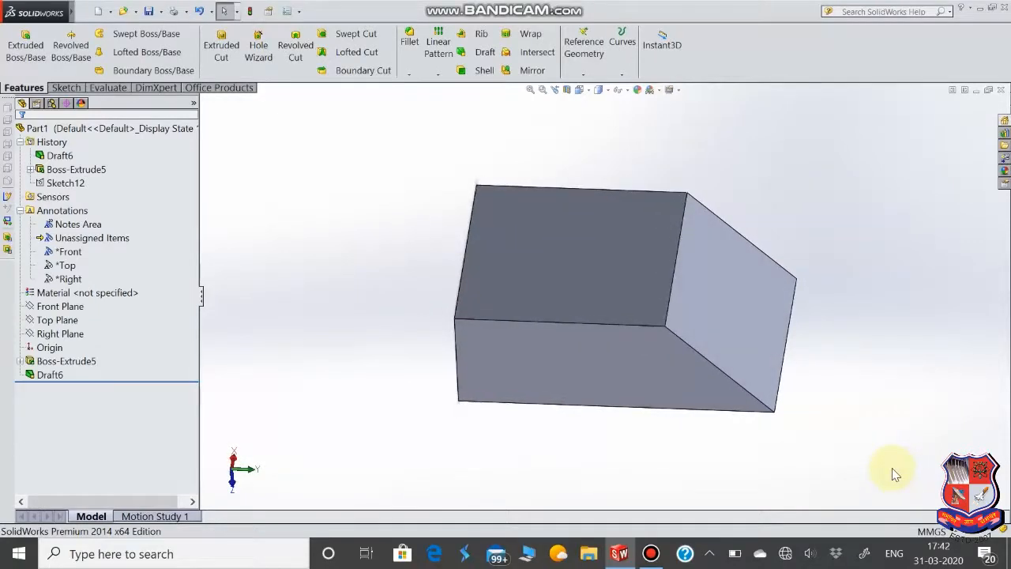
mouse_move(920, 298)
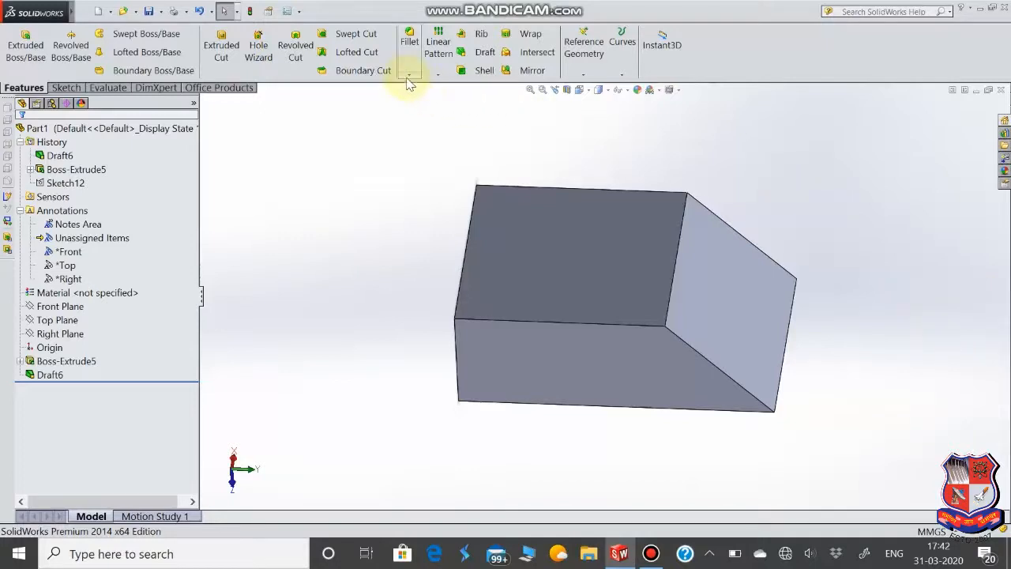
left_click(420, 74)
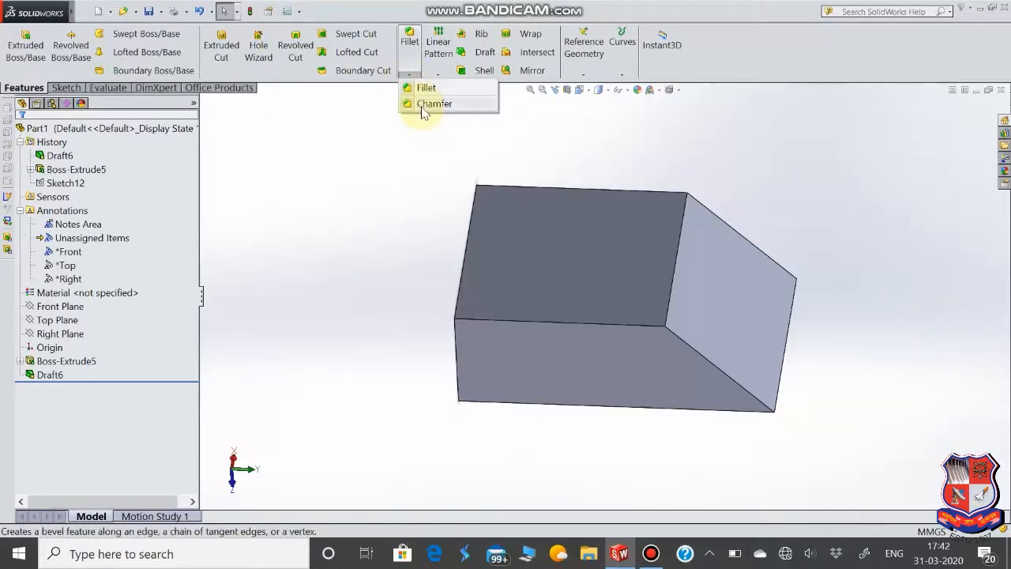